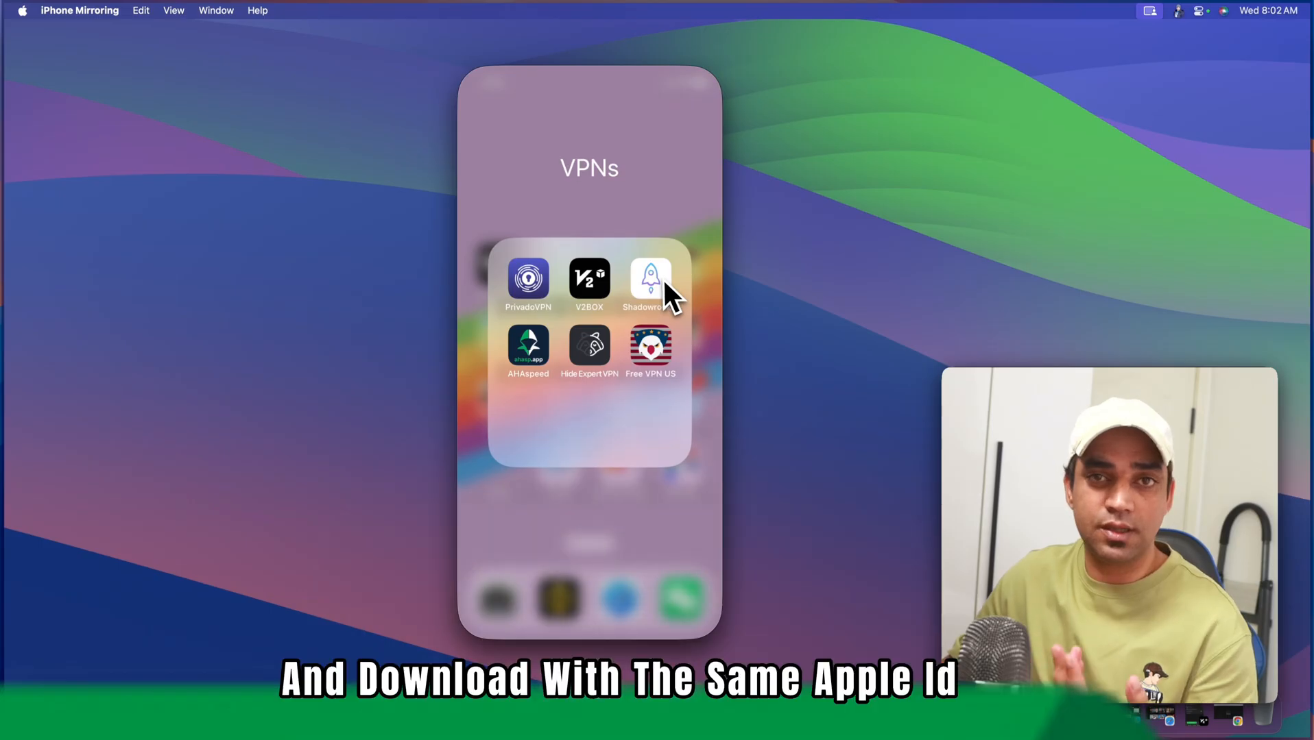
Launch V2BOX from the VPNs folder and allow it to add VPN configurations
click(650, 276)
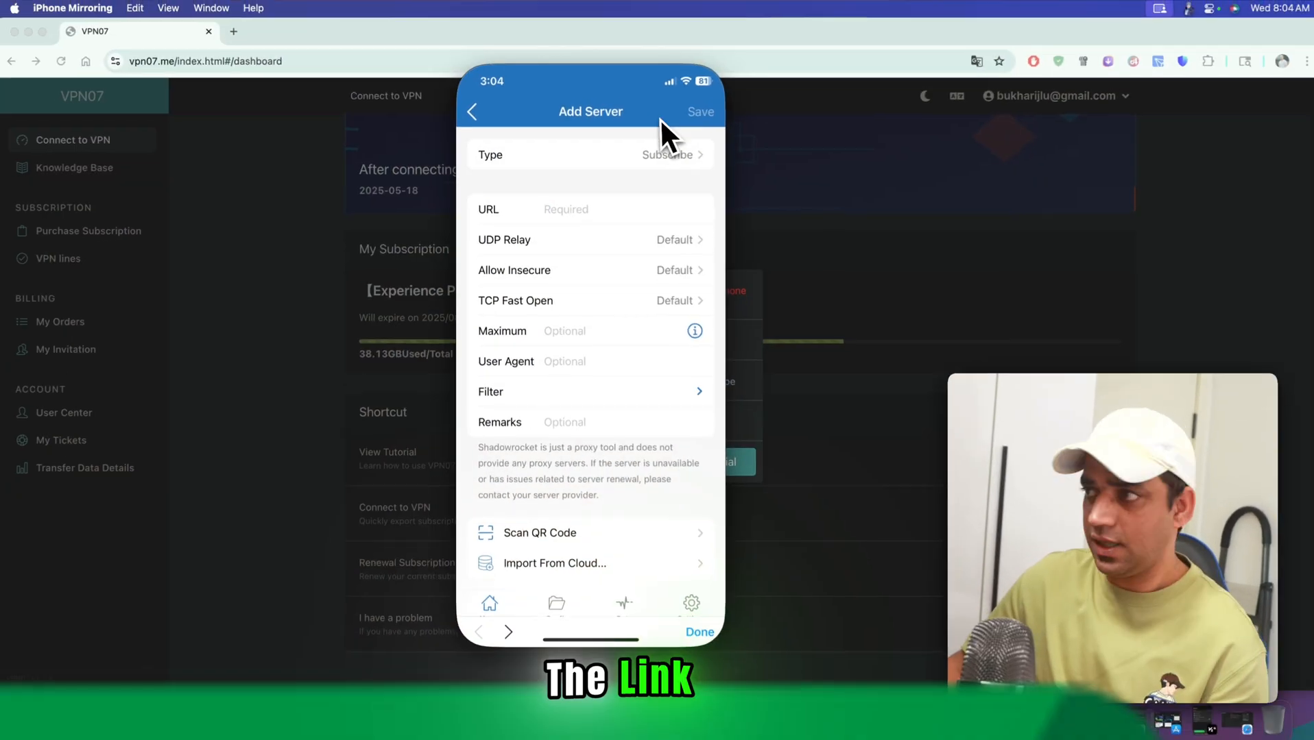
click(471, 111)
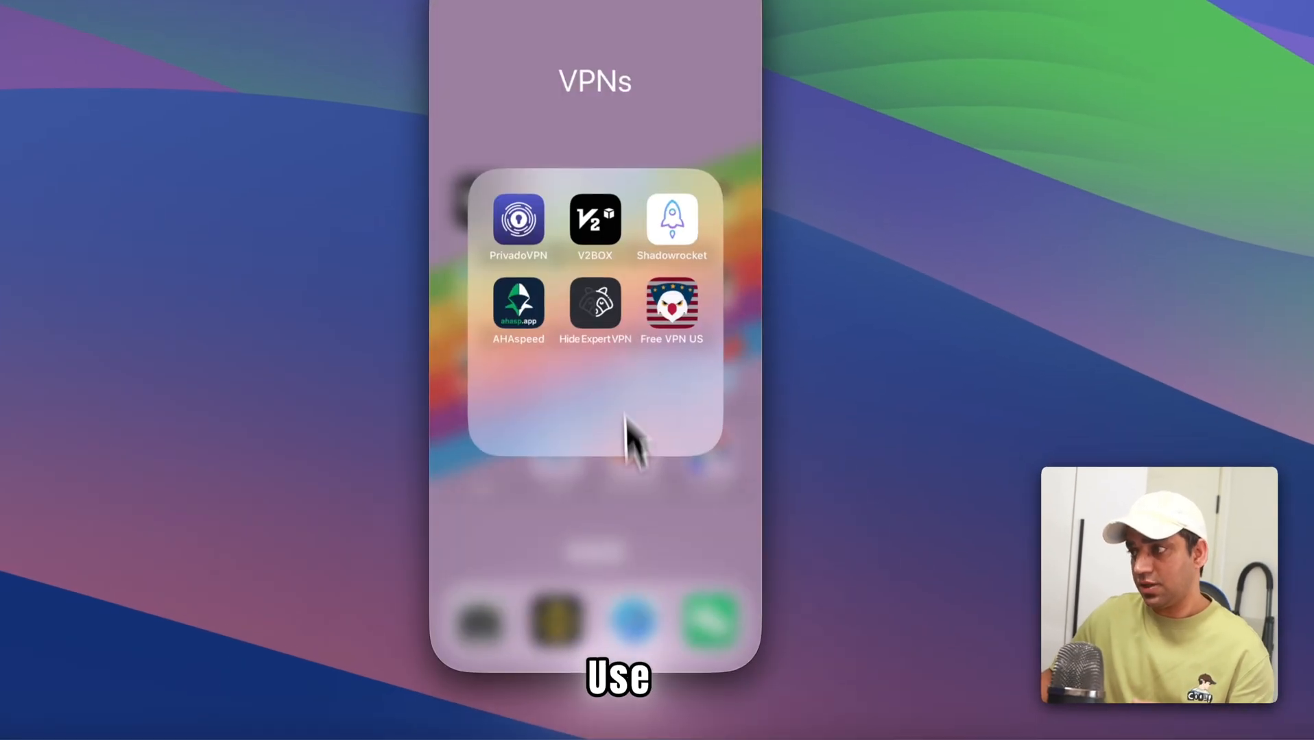
click(594, 224)
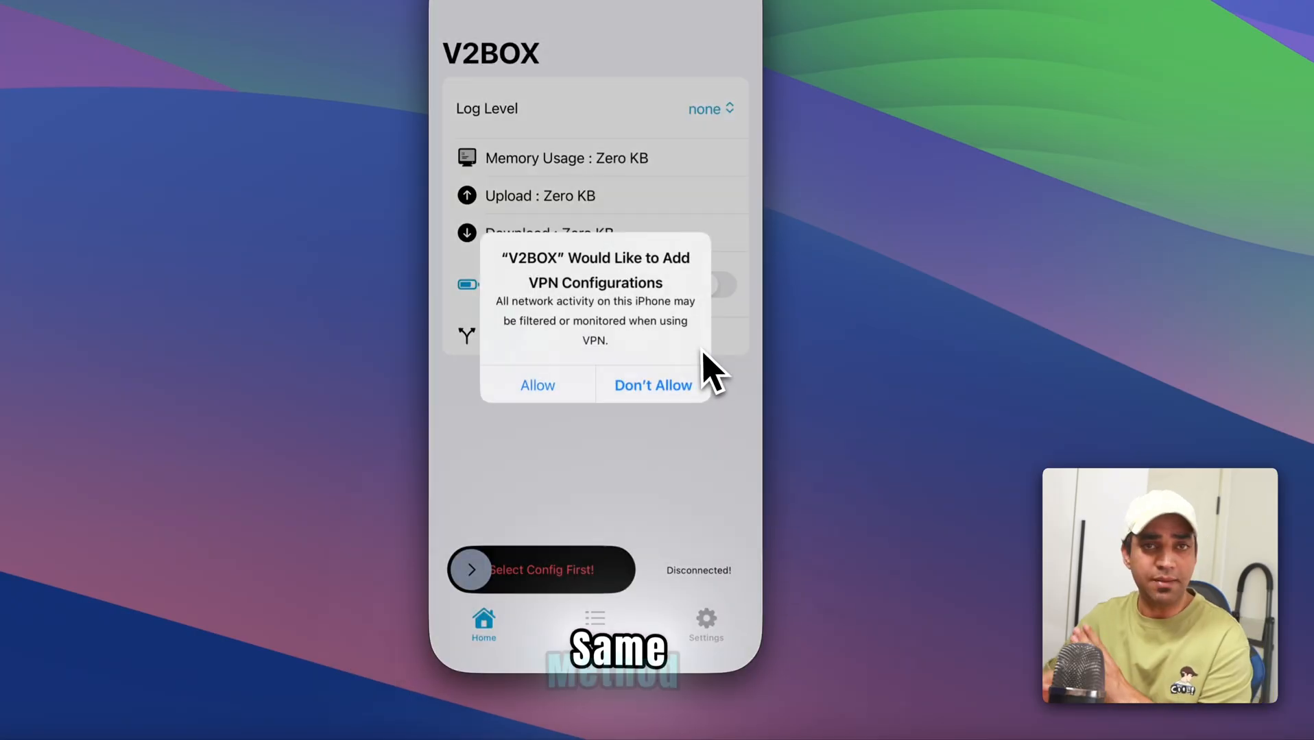
click(536, 385)
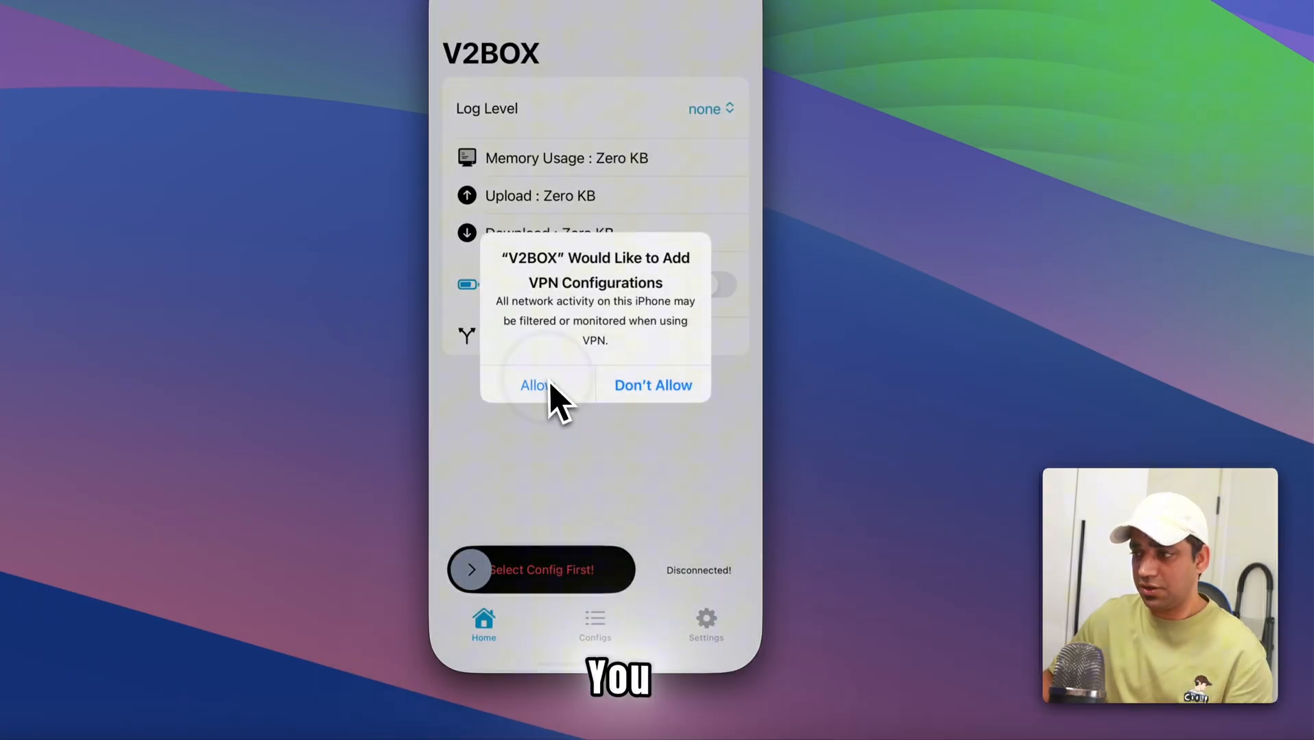
click(535, 385)
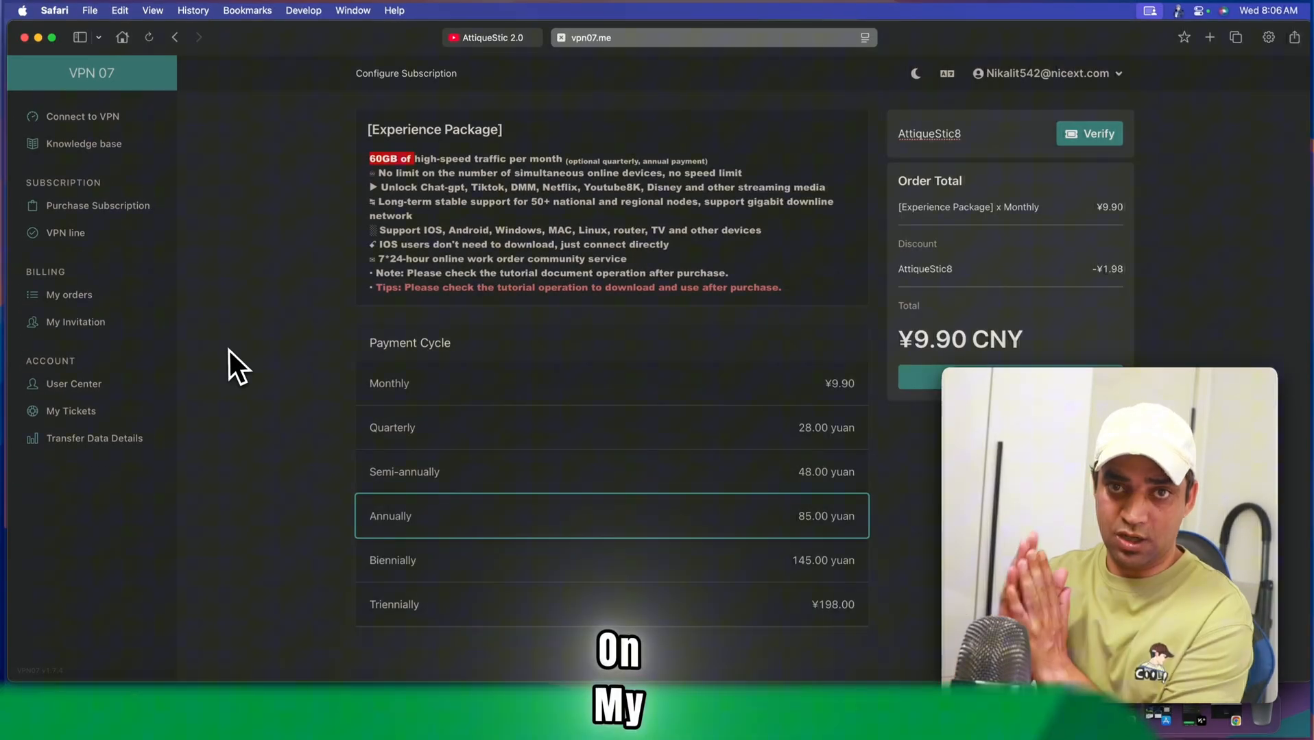
Select an item on the VPN07 Experience Package order page
click(82, 116)
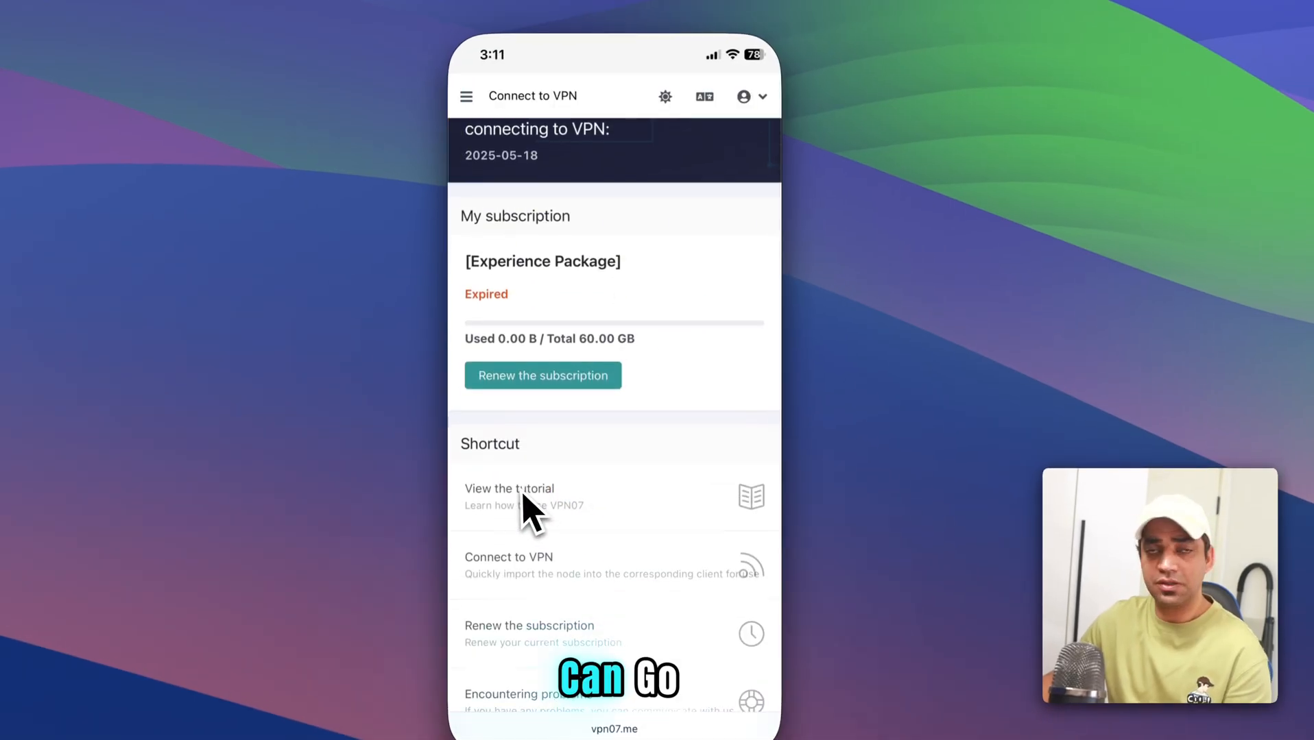
Download and allow the one-click configuration profile from Method 1 of VPN07's iOS Usage Tutorial
click(509, 488)
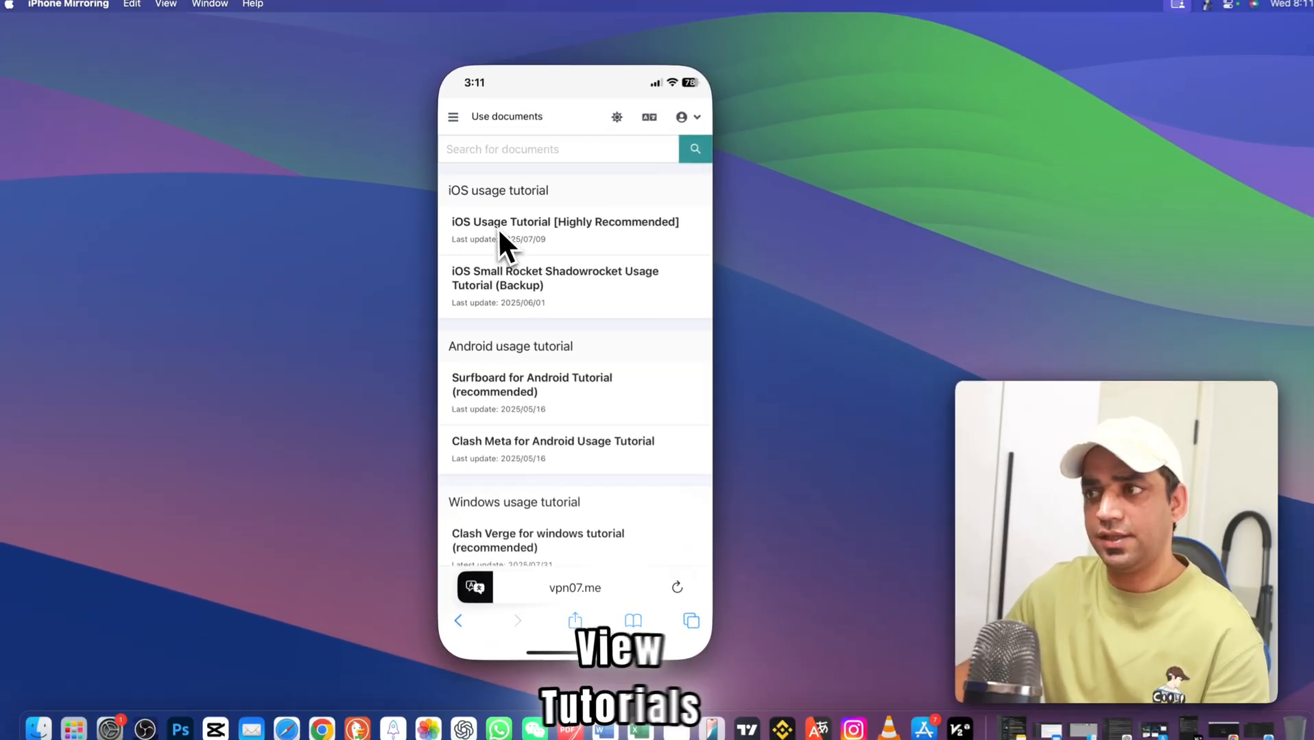
click(563, 222)
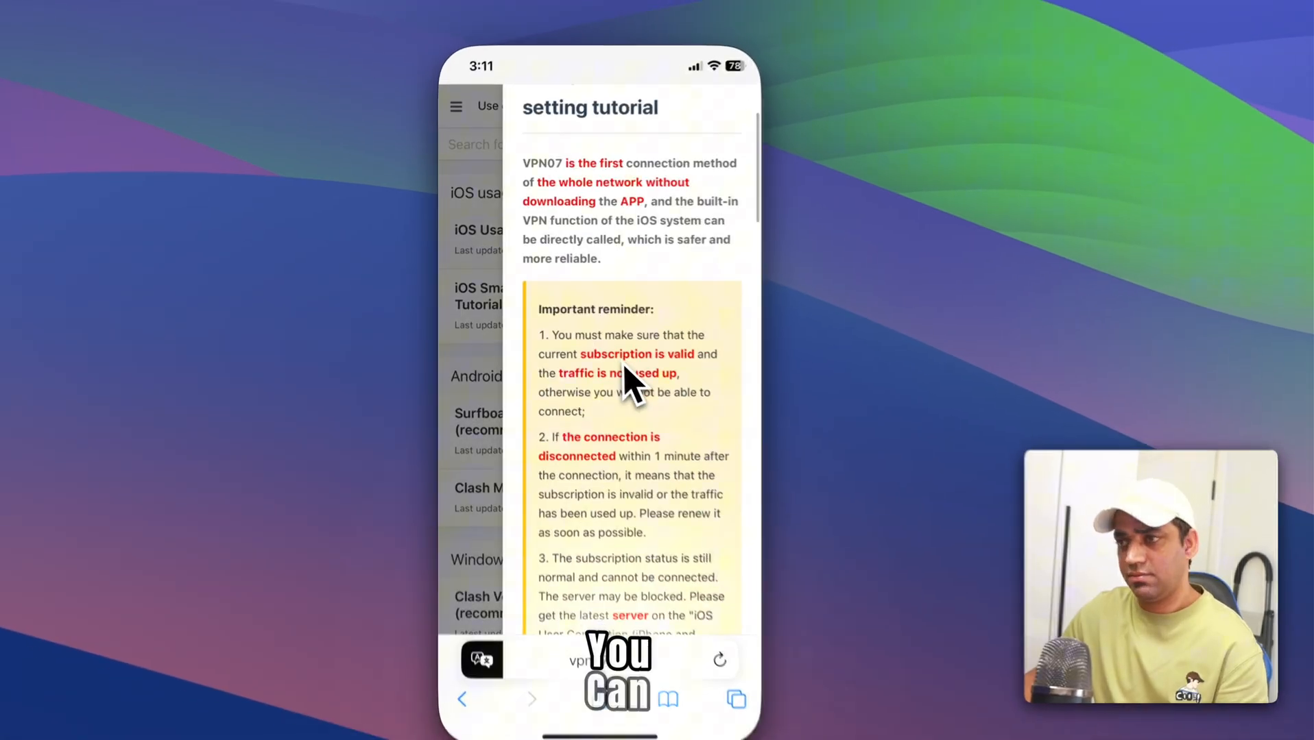
scroll(down, 3)
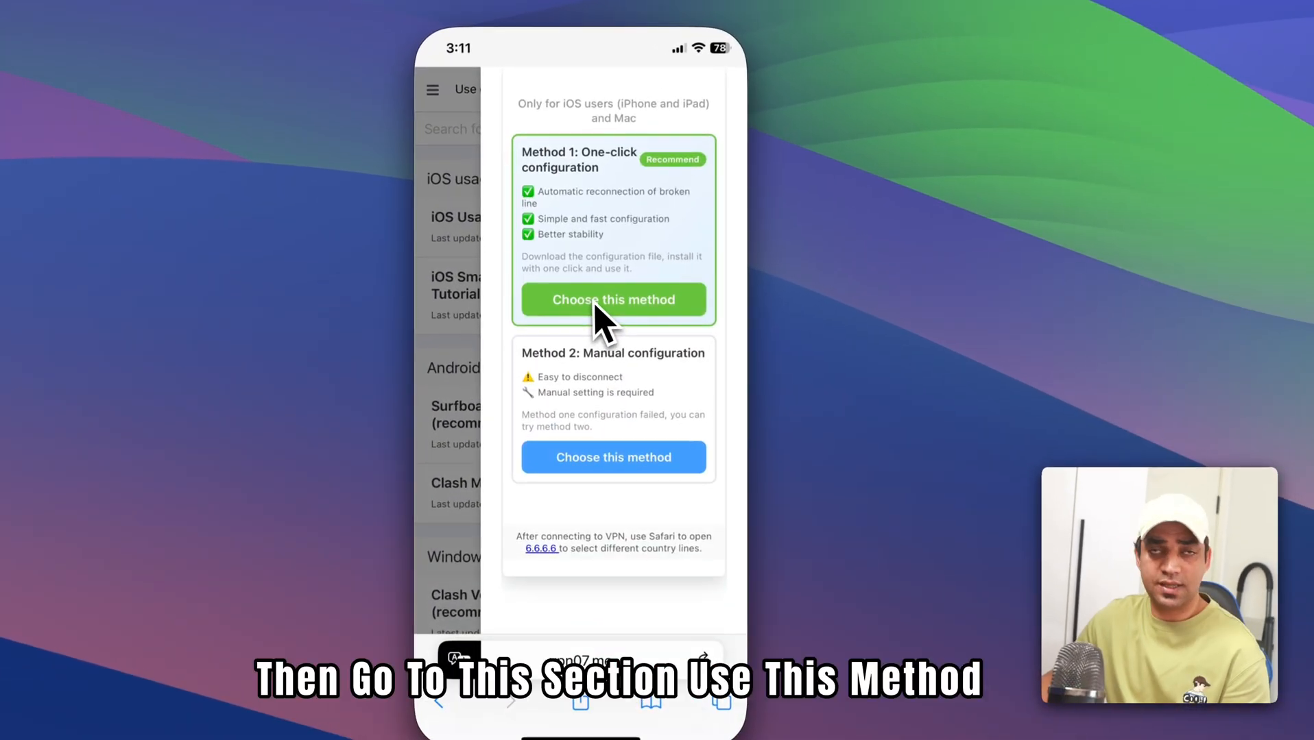
click(612, 300)
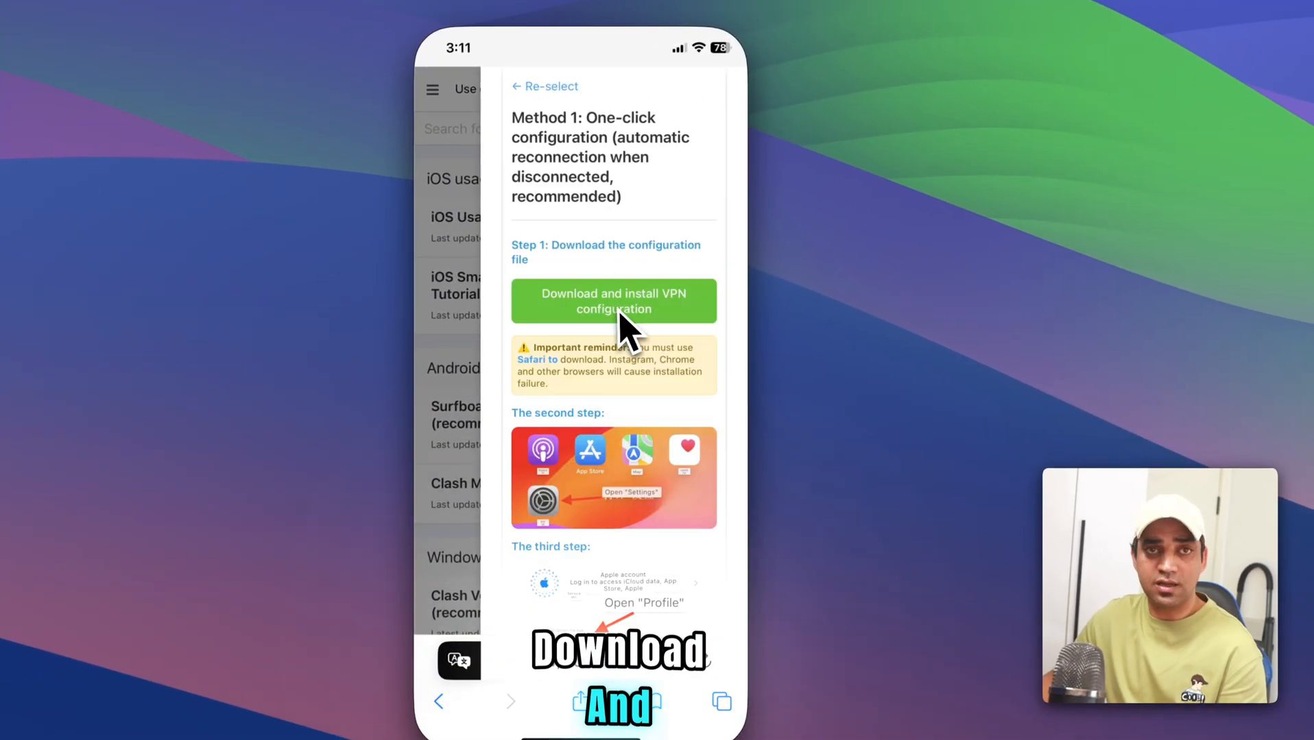
click(612, 302)
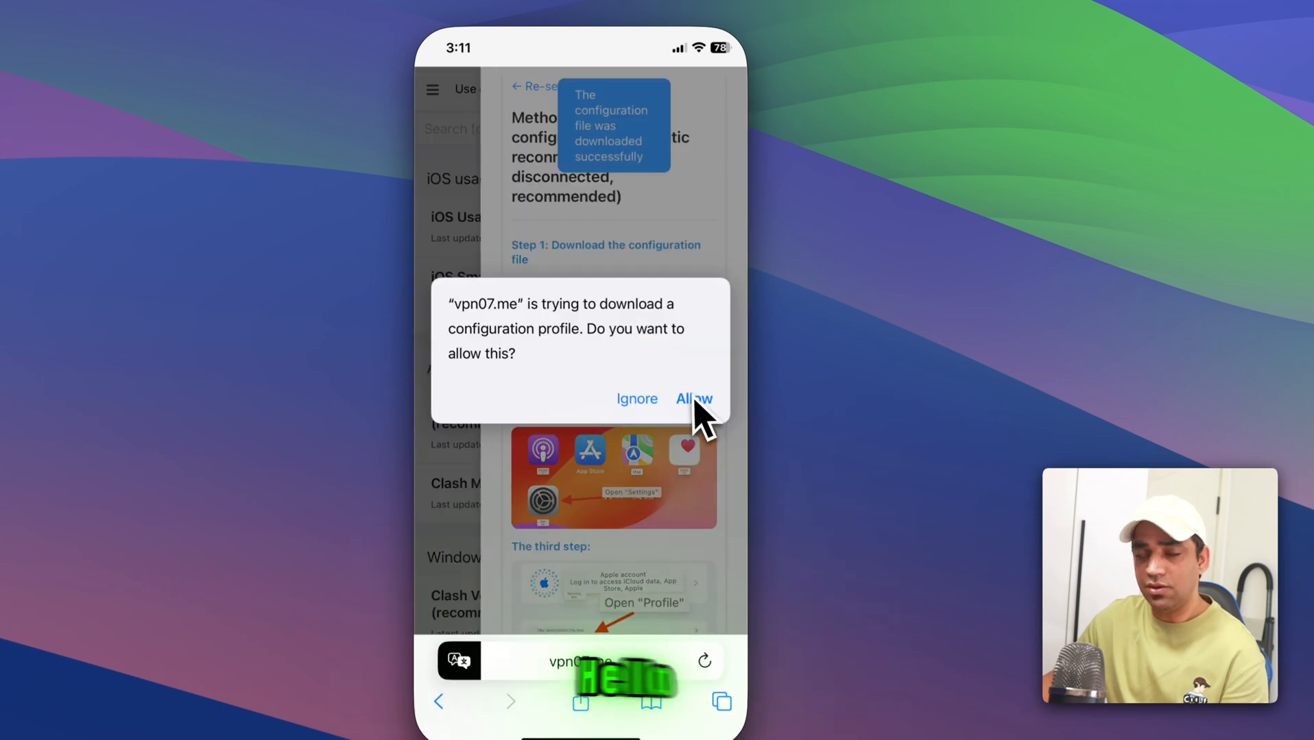
click(692, 399)
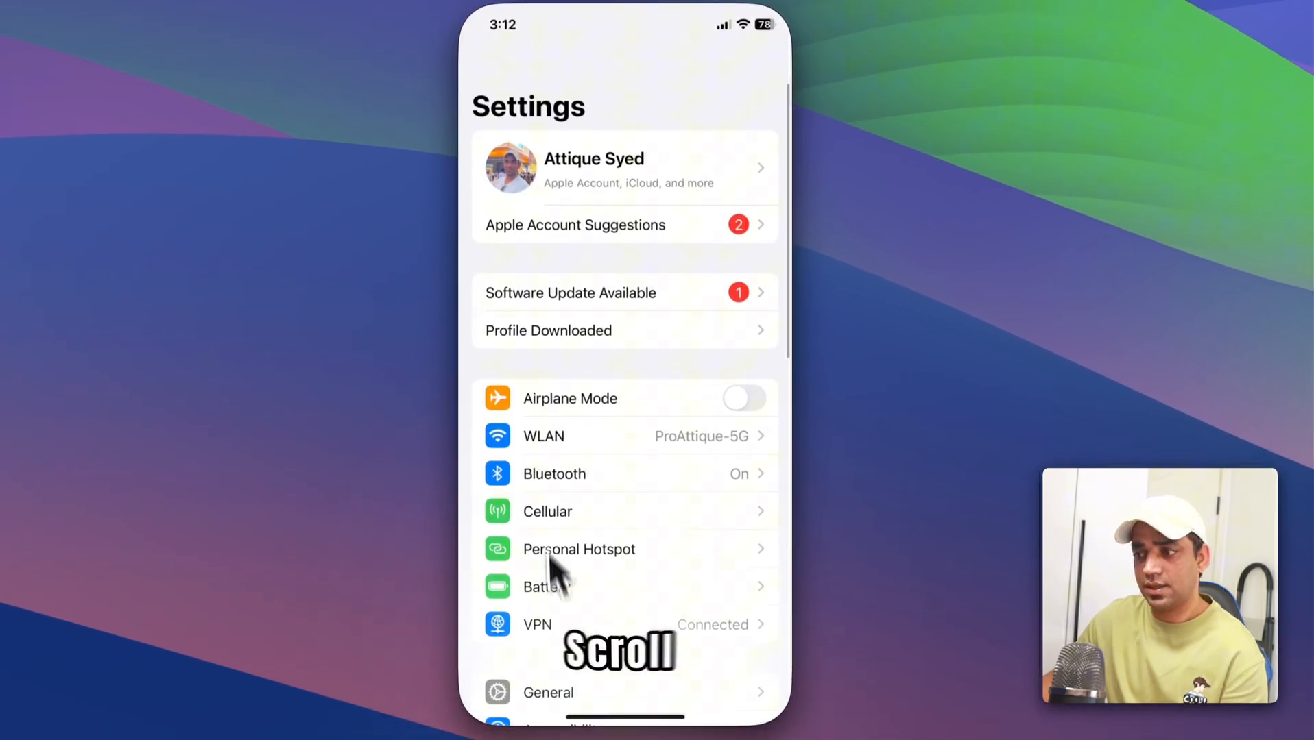
Install the downloaded VPN07 profile from General > VPN & Device Management, confirming through to Done
click(547, 692)
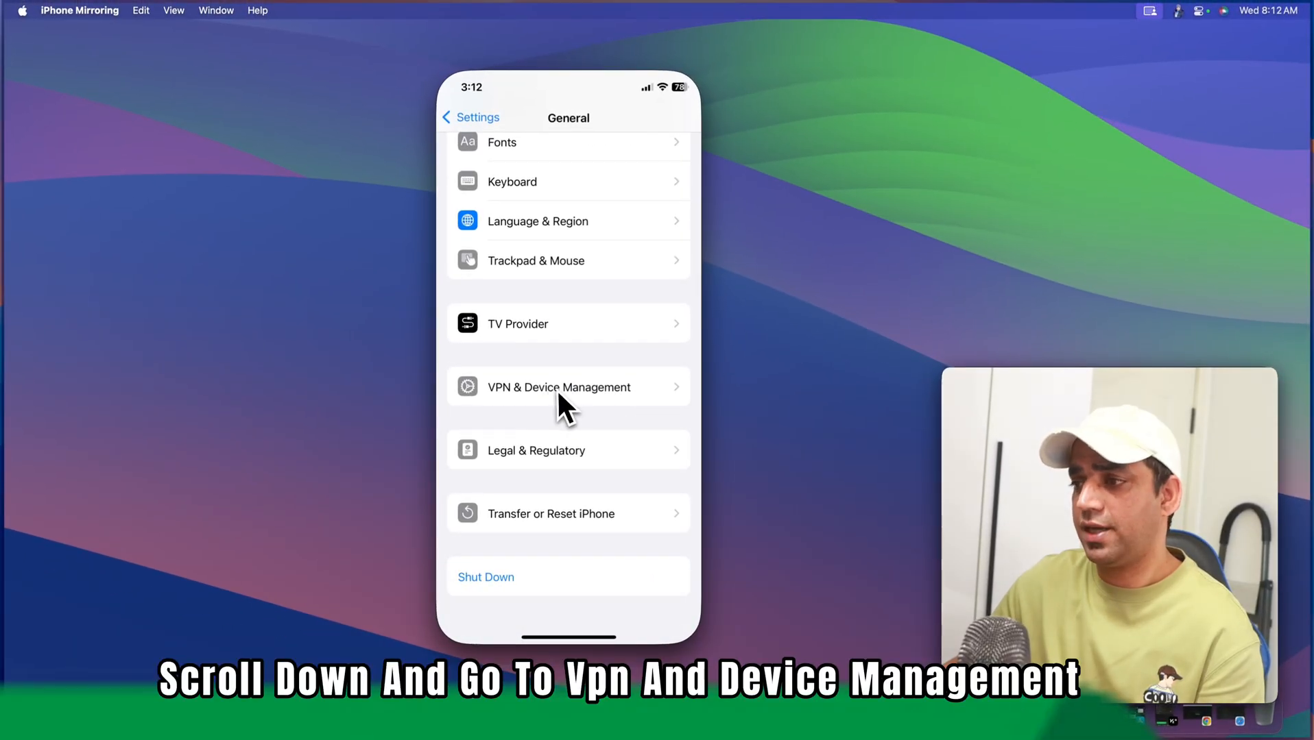
click(559, 386)
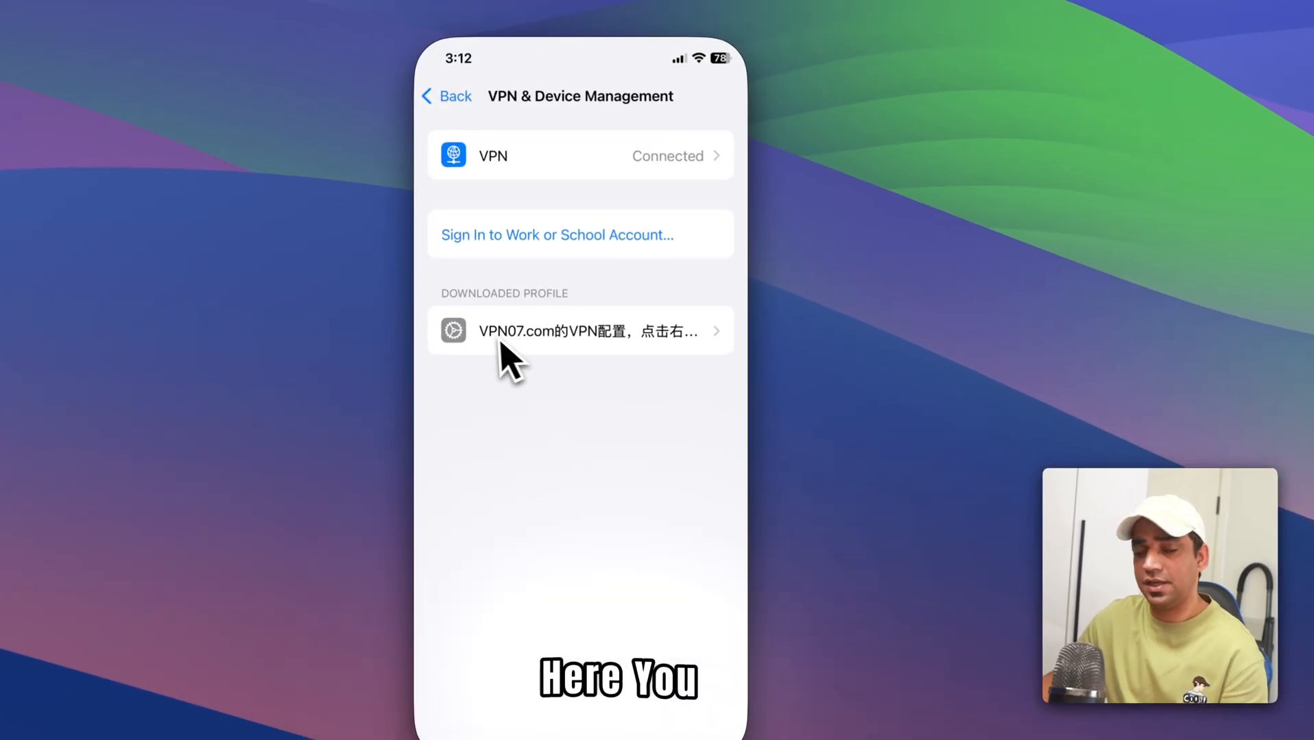
mouse_move(495, 352)
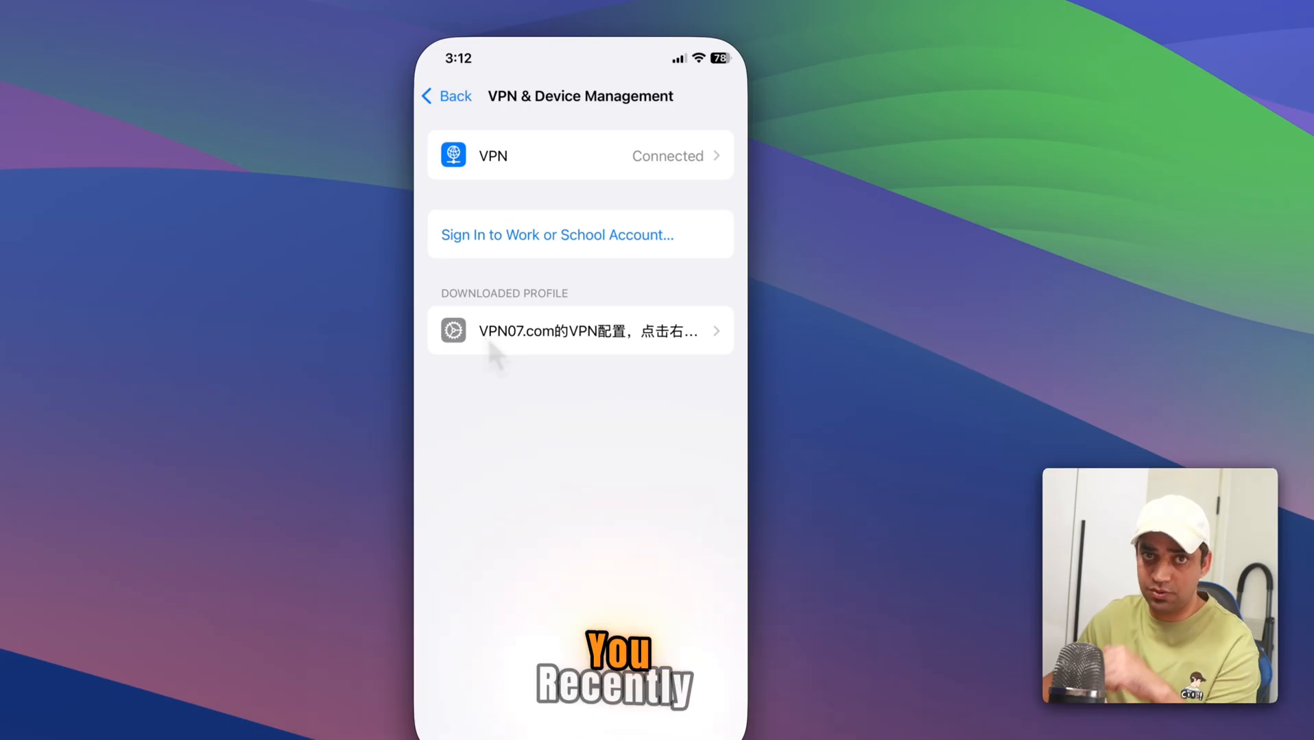
click(580, 331)
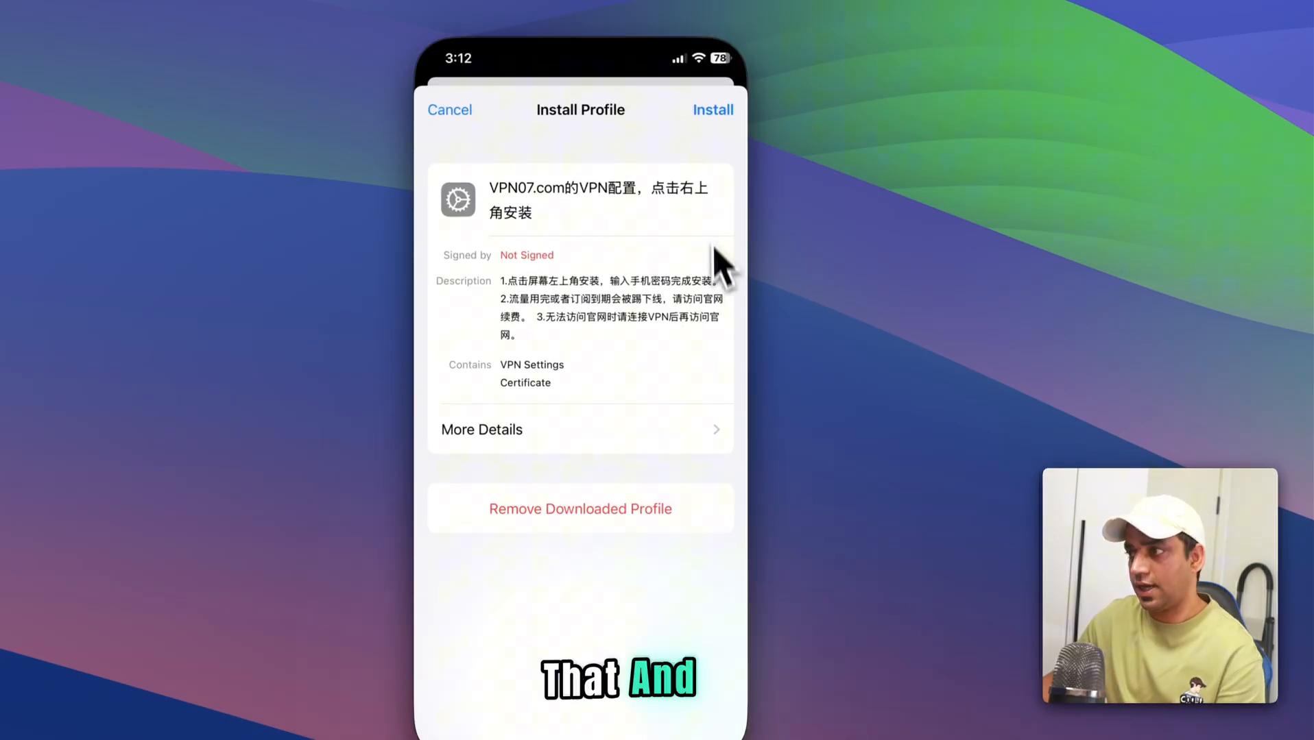
click(712, 110)
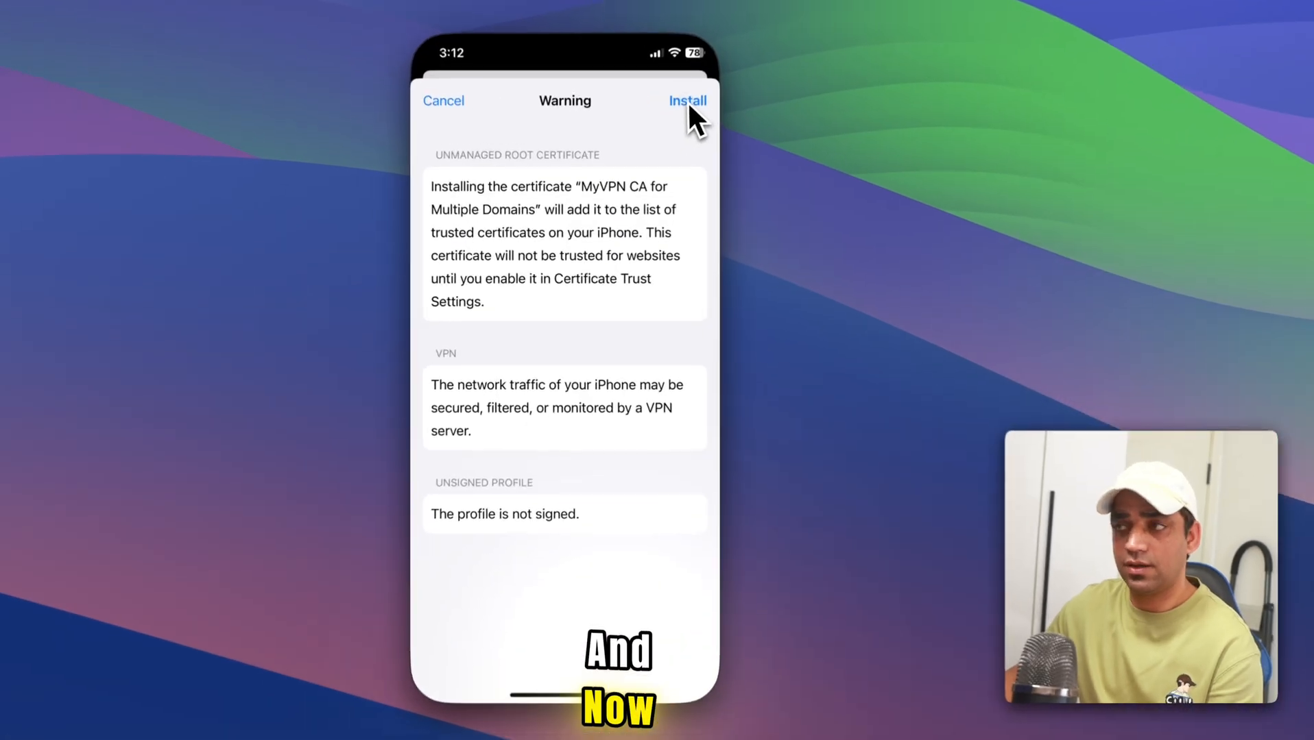
click(687, 101)
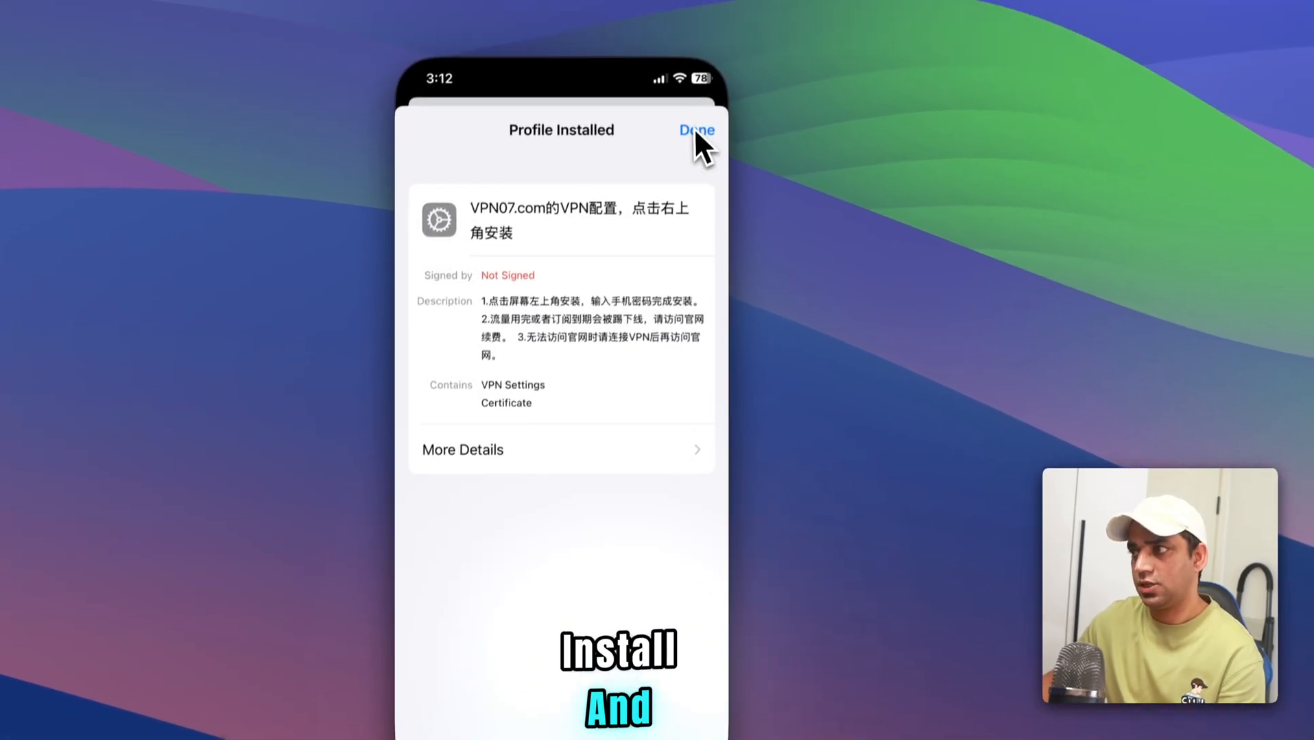
click(695, 130)
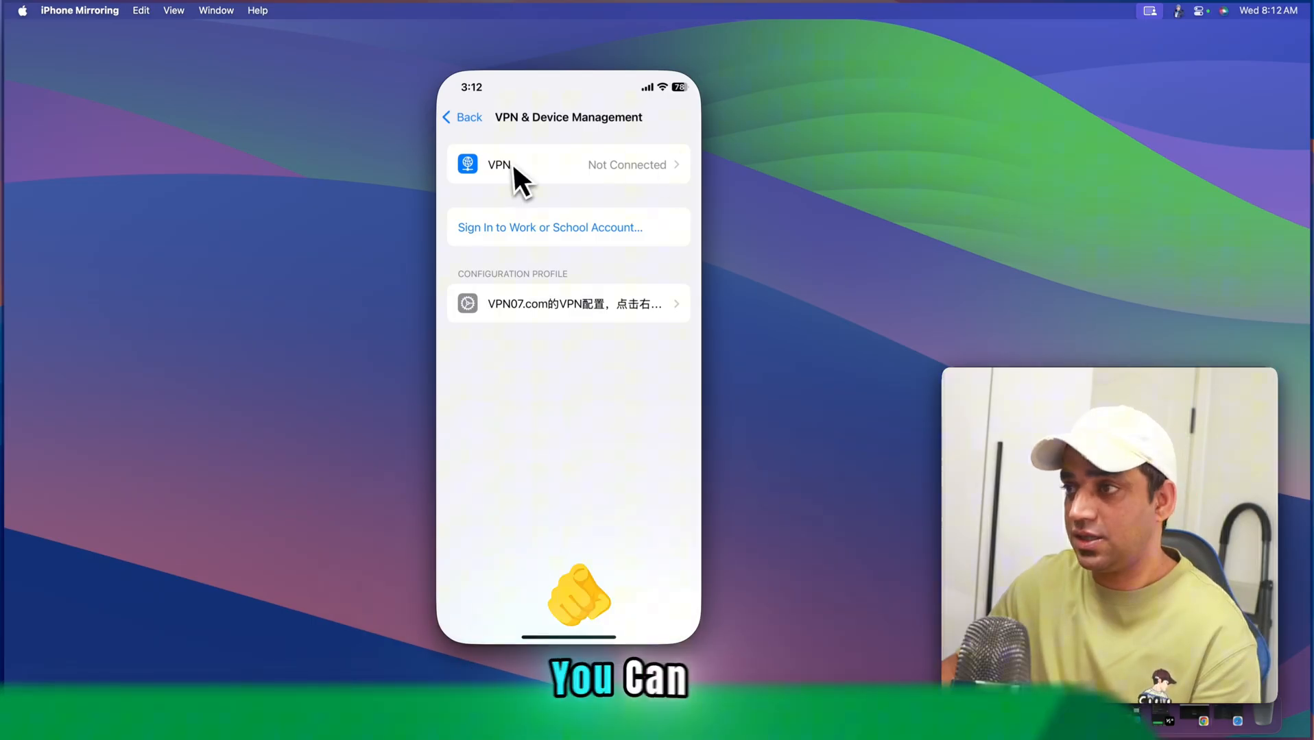
Keep the VPN07 configuration checked in the VPN list and switch VPN Status on
click(498, 163)
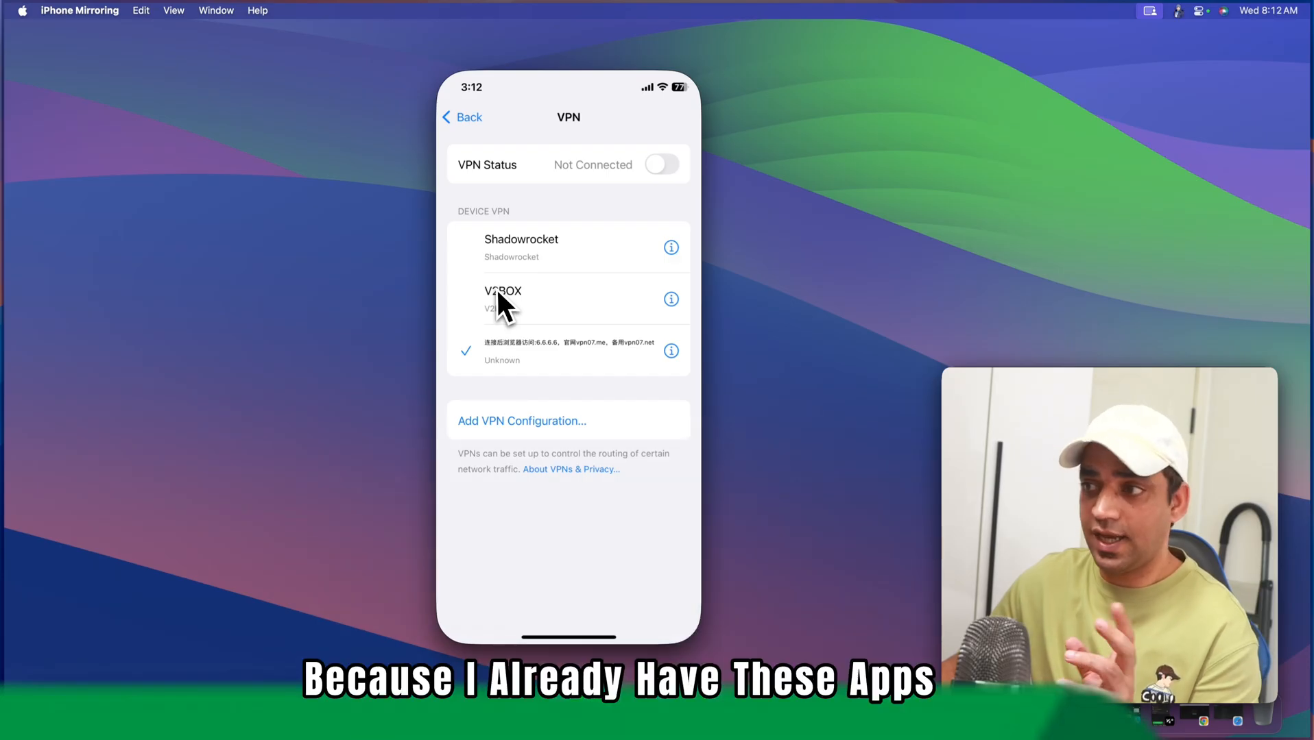
click(661, 164)
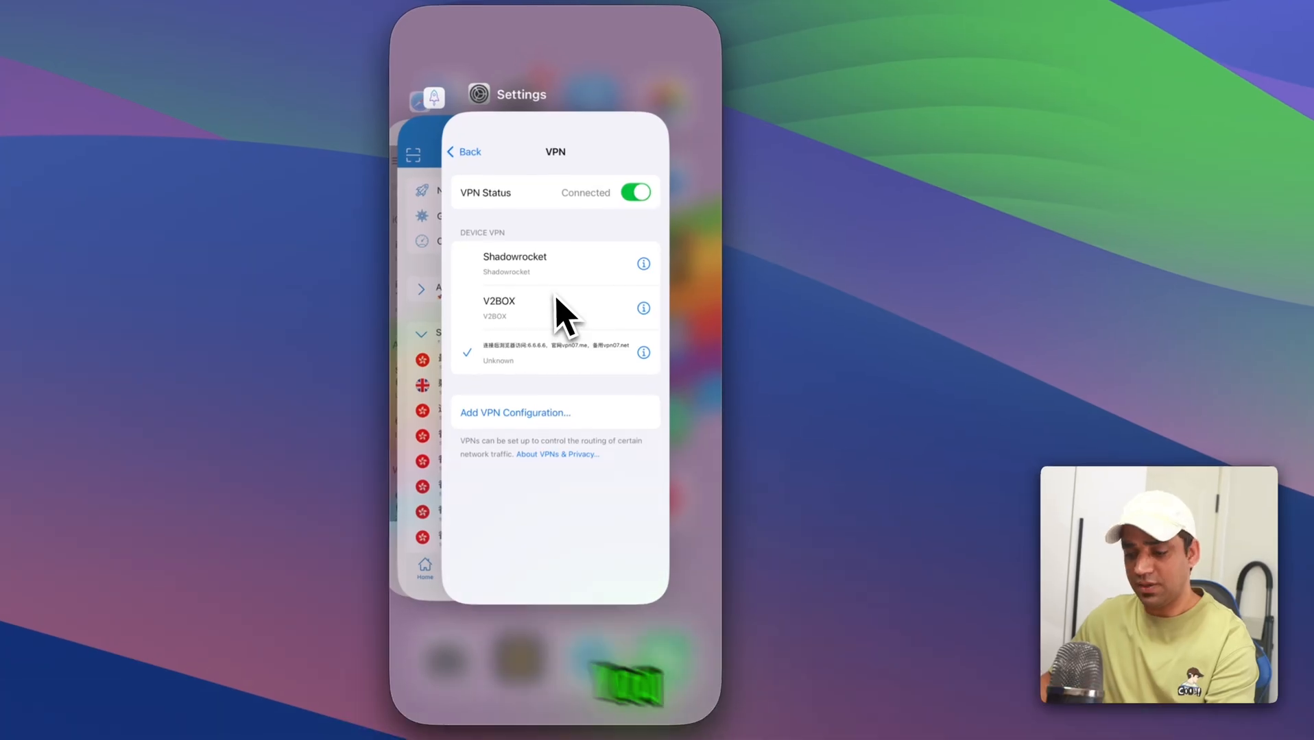
click(633, 193)
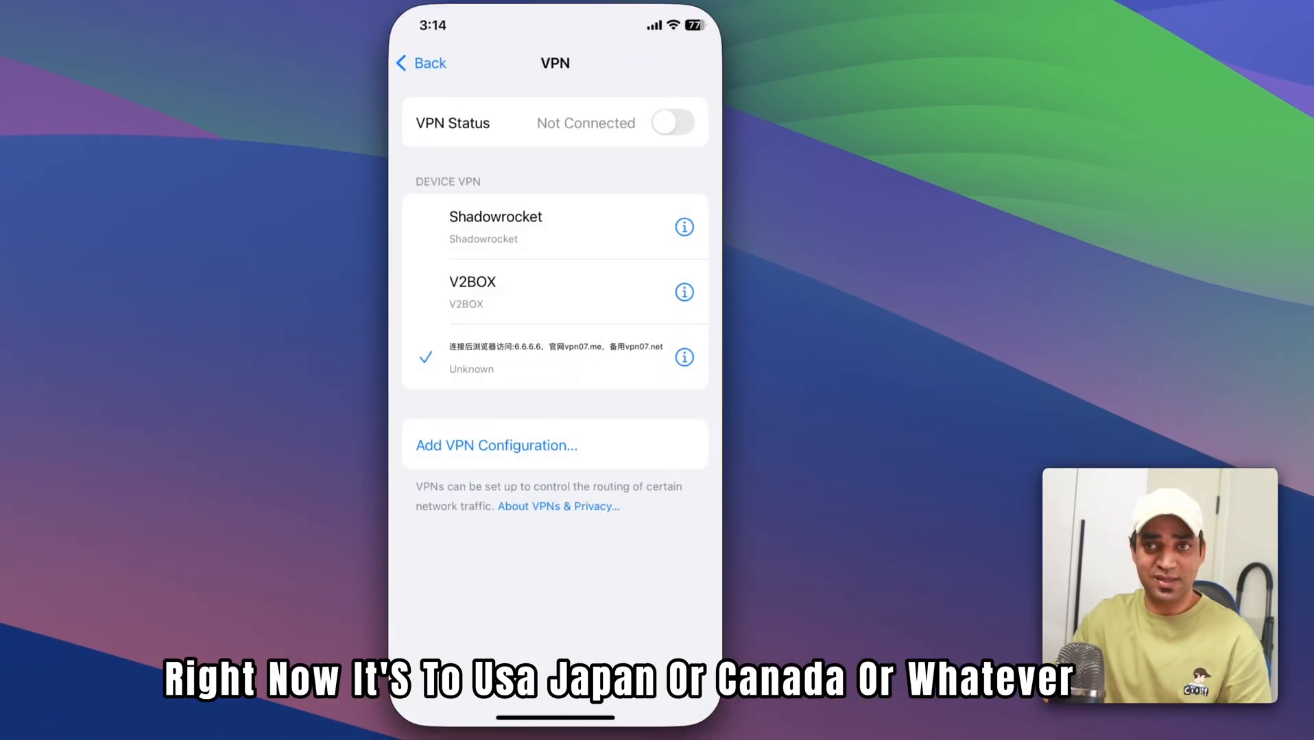
click(672, 122)
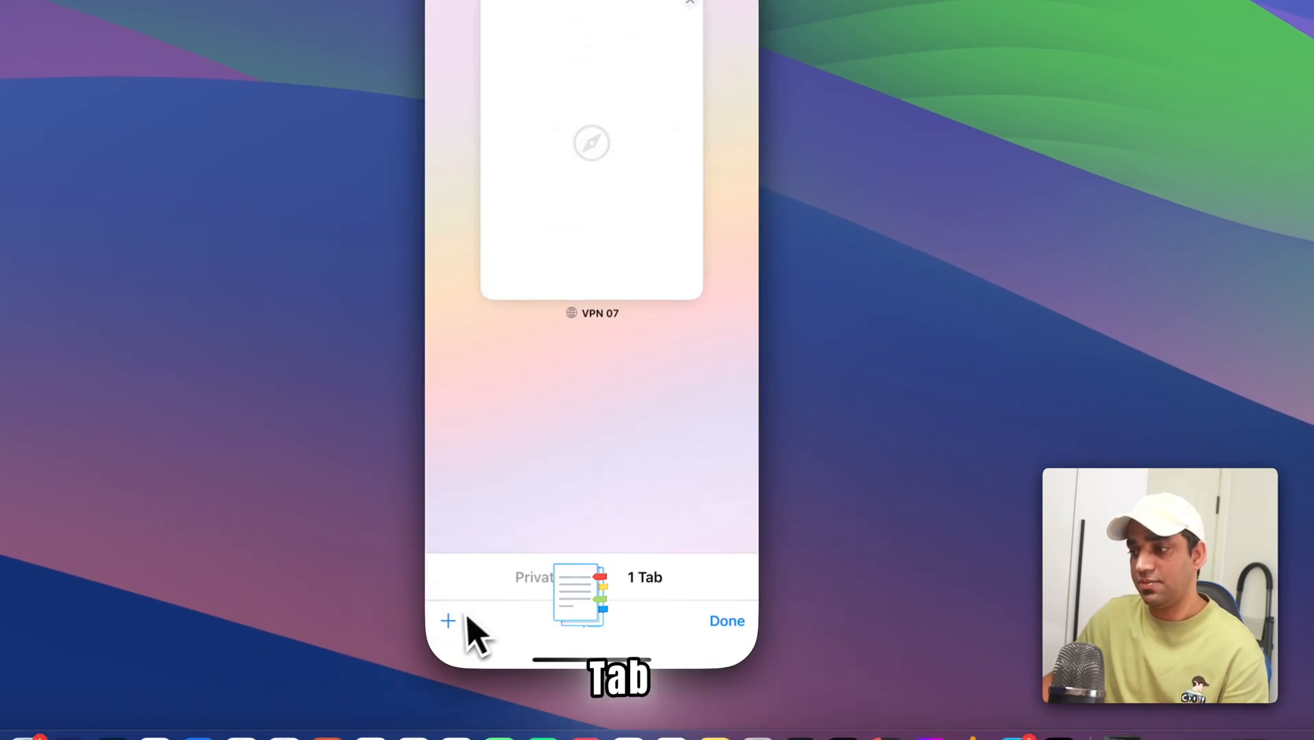
Load 6.6.6.6 in Safari and switch the VPN line from Japan 1 to 23. Malaysia
text(6)
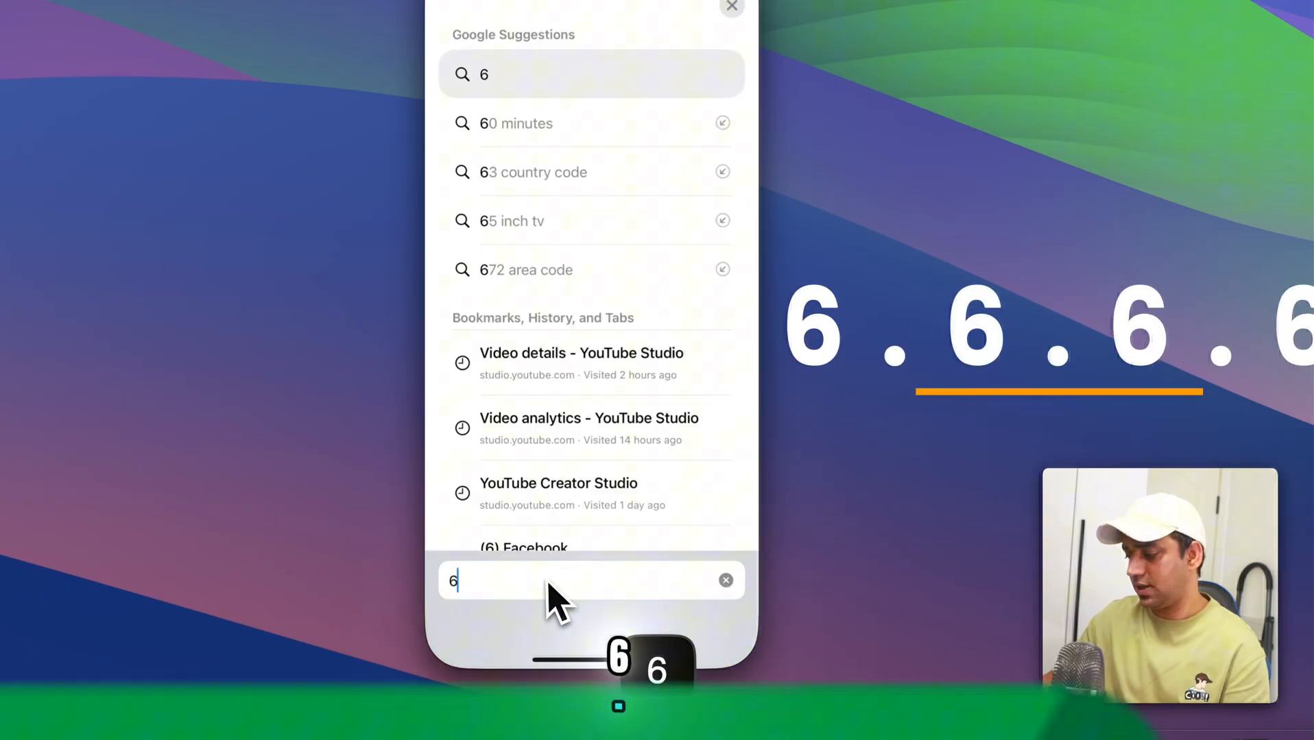
text(.6.6.6)
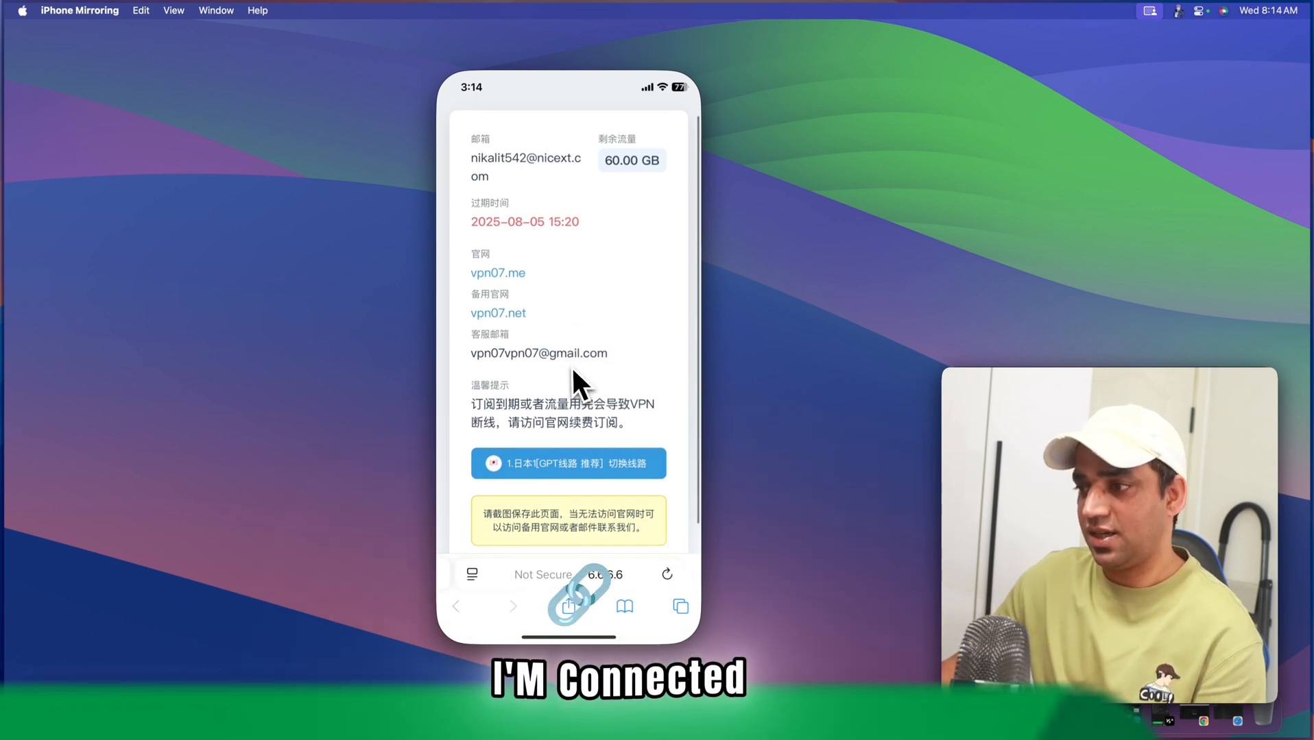
click(568, 463)
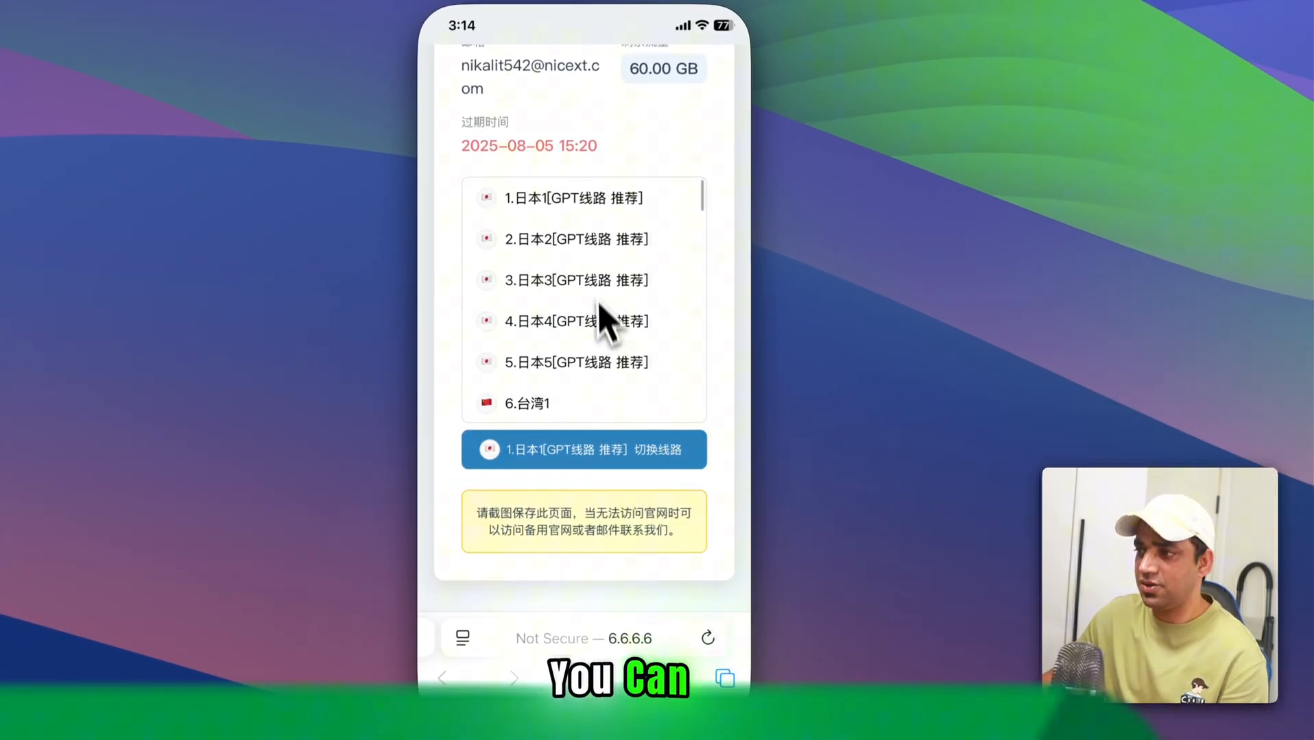
scroll(down, 3)
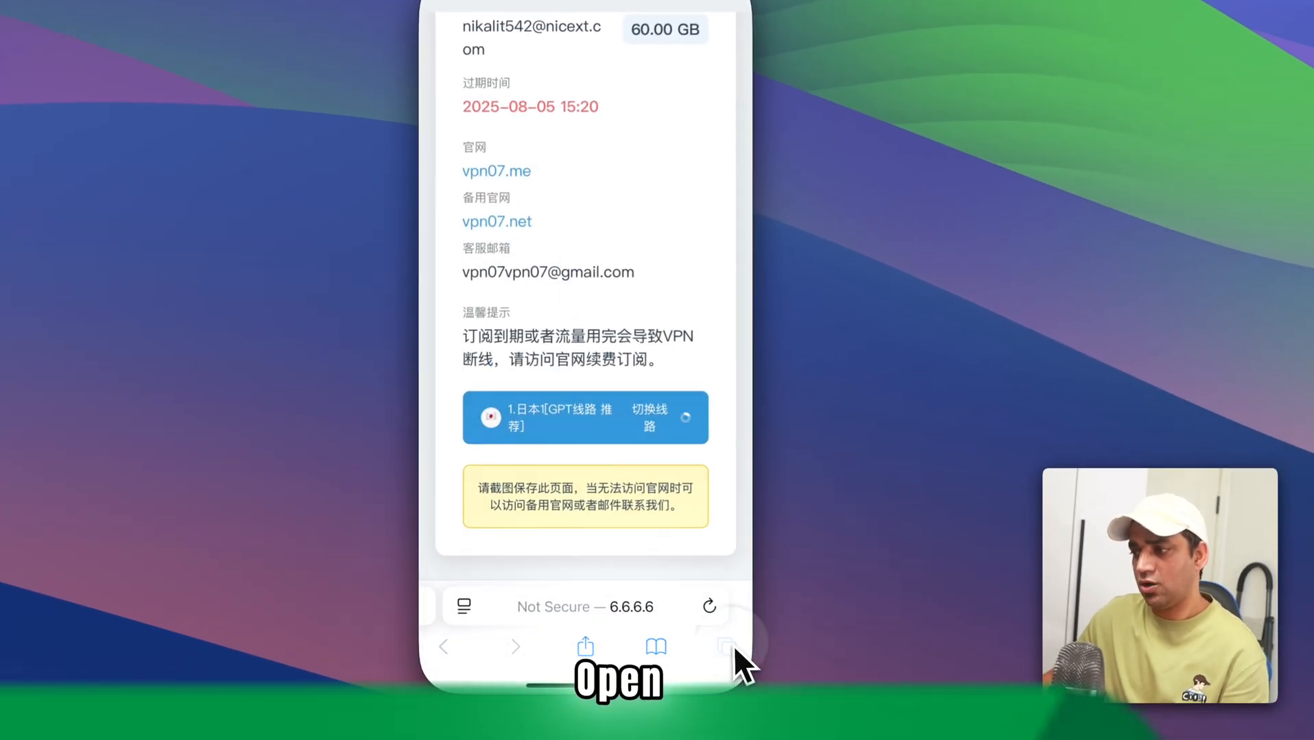
click(726, 647)
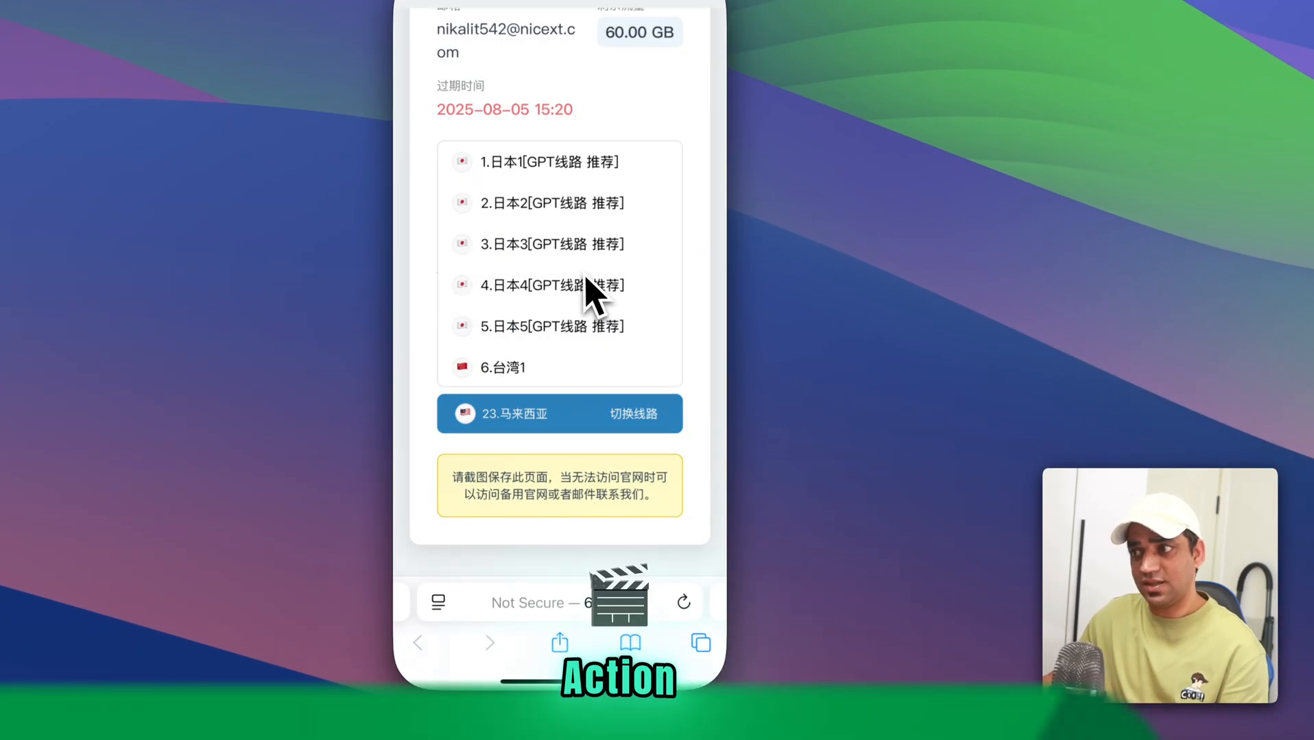
scroll(down, 3)
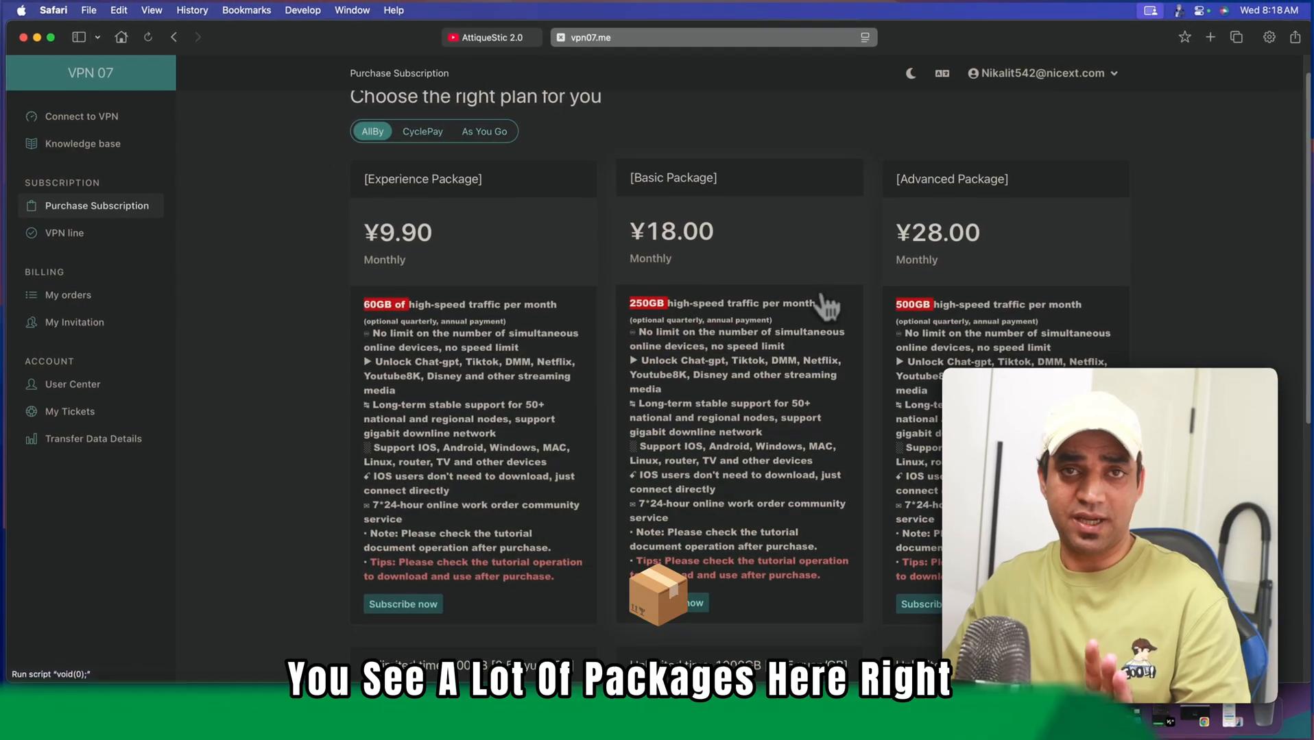
Enter coupon AttiqueStic on the monthly Advanced Package order and verify it for 10% off
scroll(down, 3)
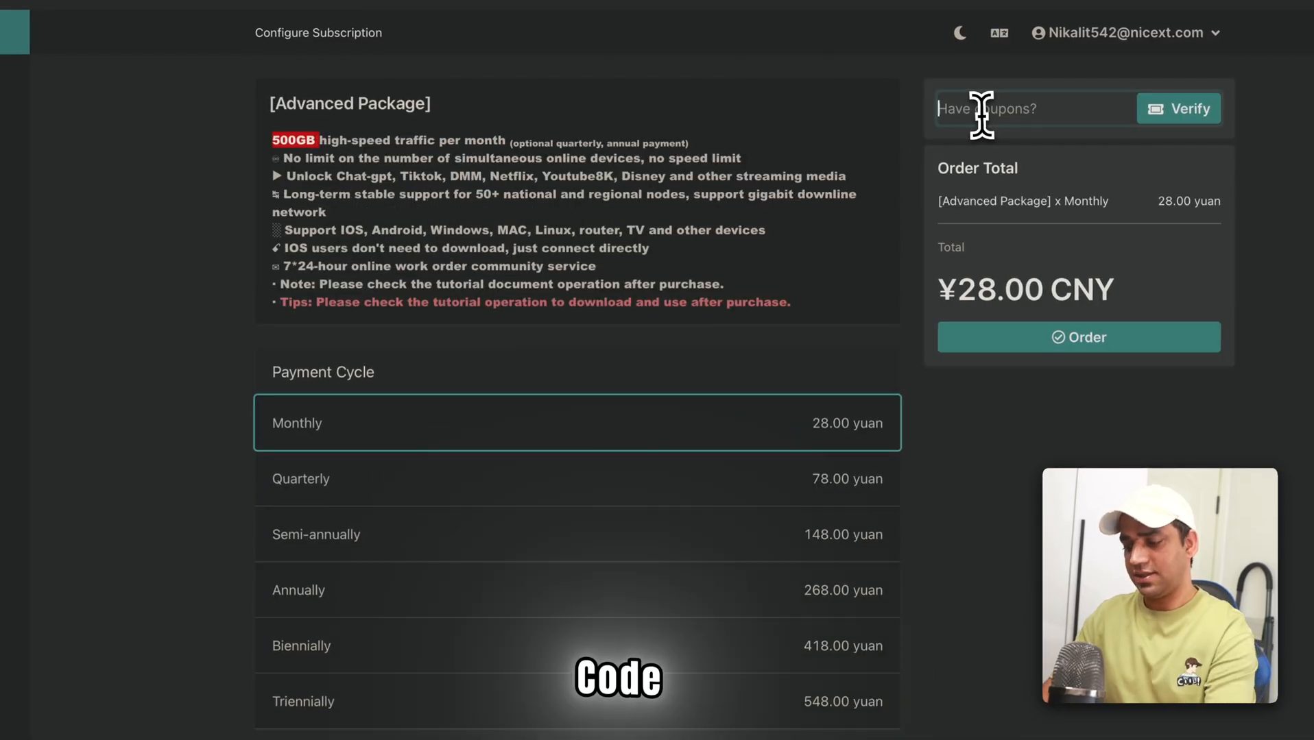
text(AttiqueStic)
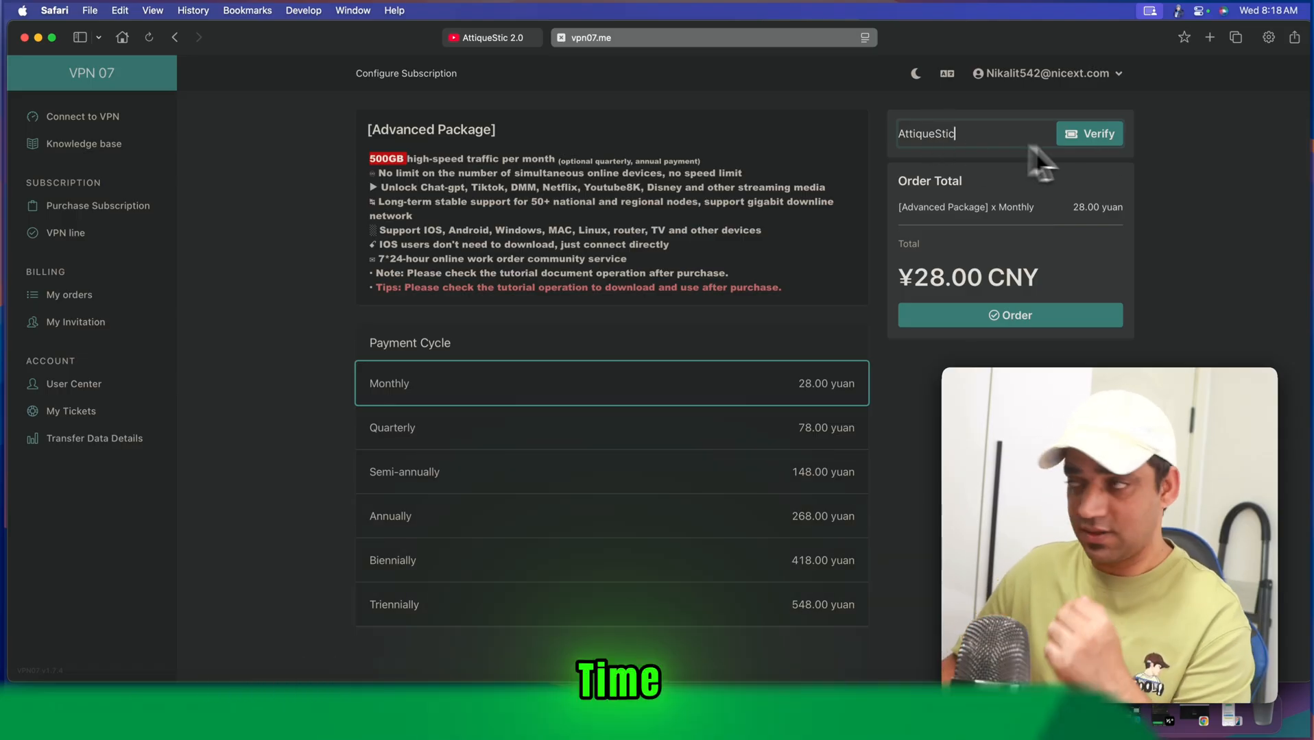
mouse_move(1114, 155)
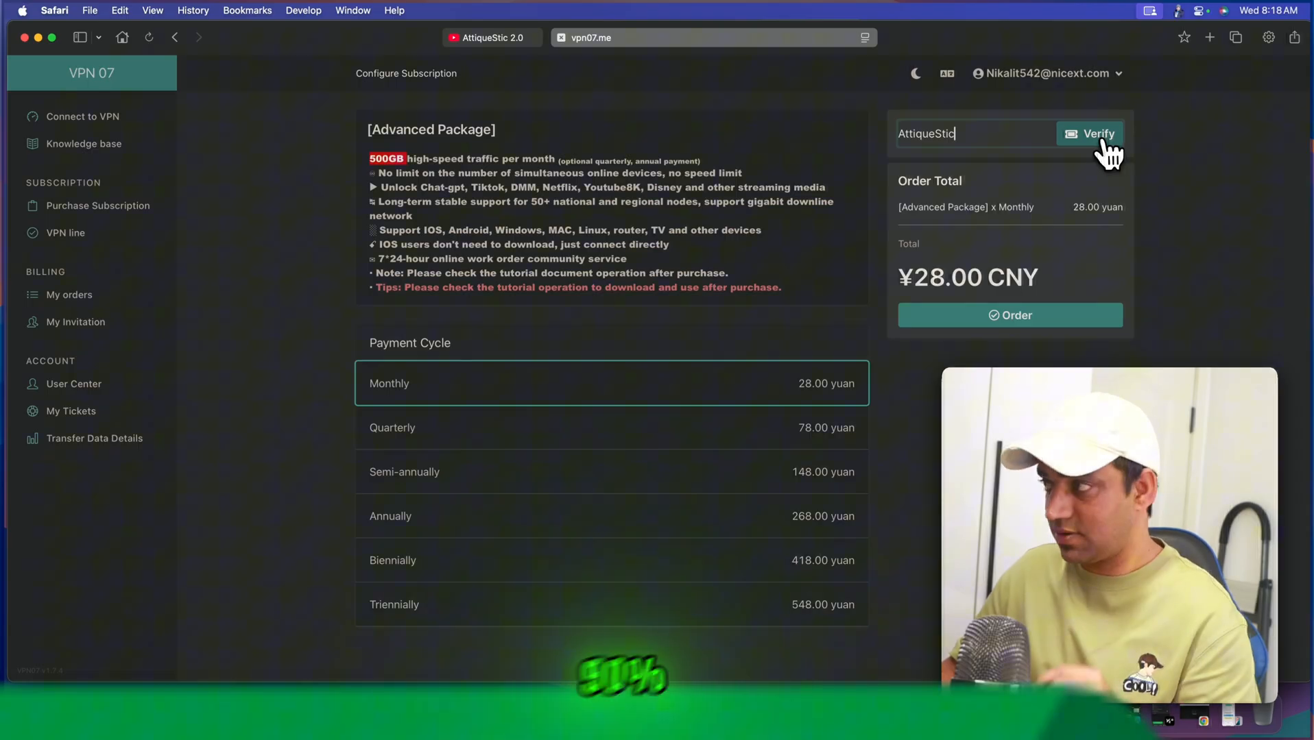
click(1094, 133)
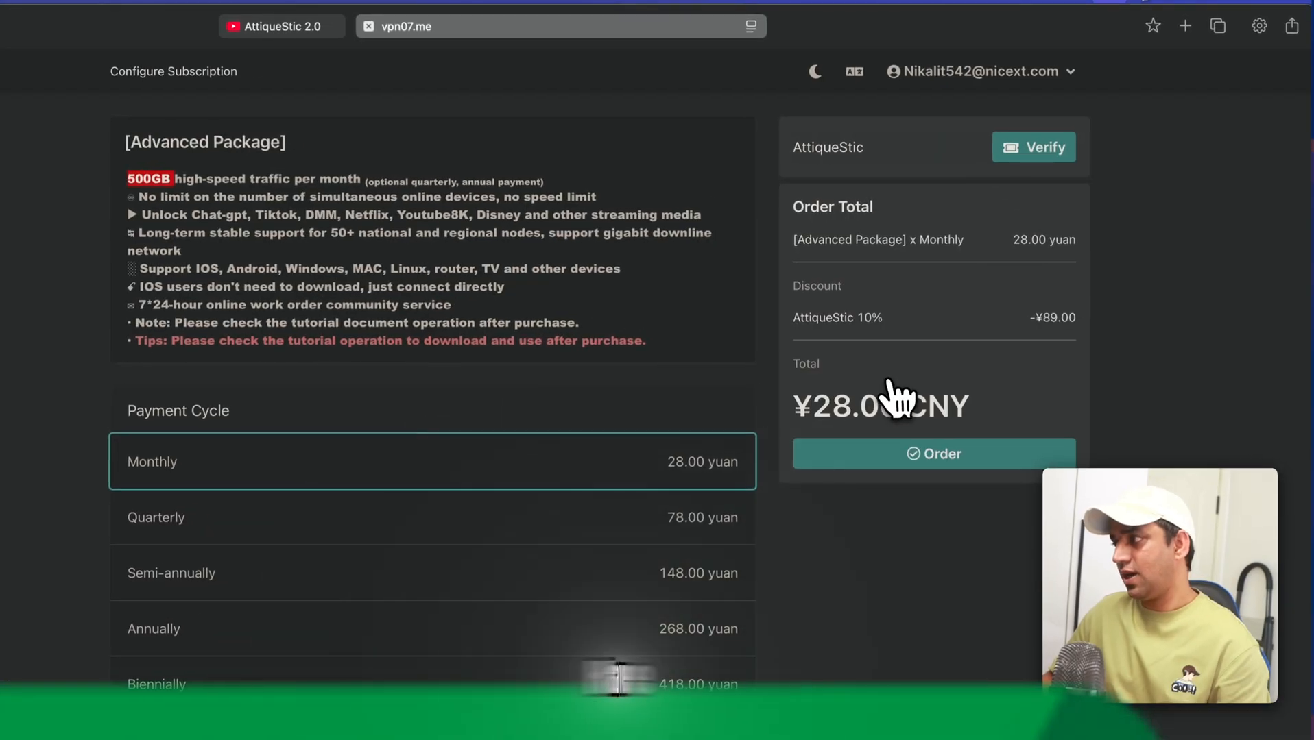